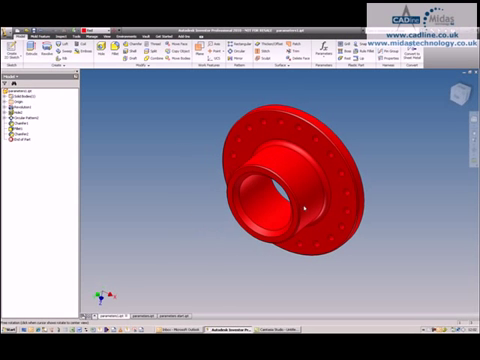
{"action": "mouse_move", "coordinate": [322, 48]}
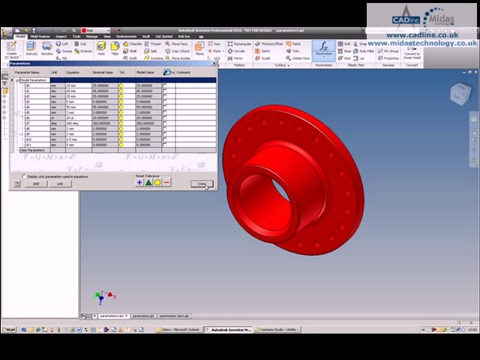
Show the Parameters table for the red flanged bush part.
{"action": "left_click", "coordinate": [198, 184]}
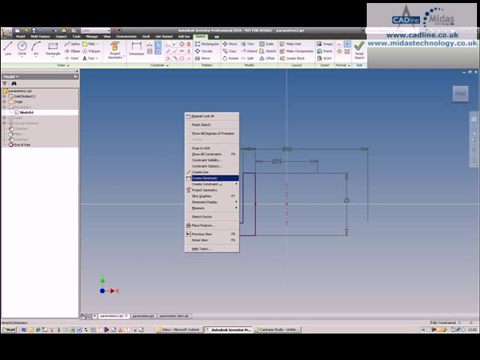
{"action": "mouse_move", "coordinate": [210, 200]}
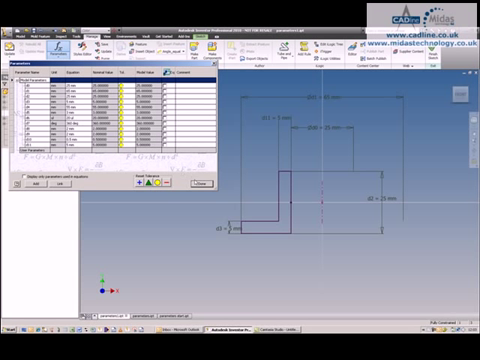
Review the profile sketch dimensions in the Parameters table.
{"action": "left_click", "coordinate": [208, 186]}
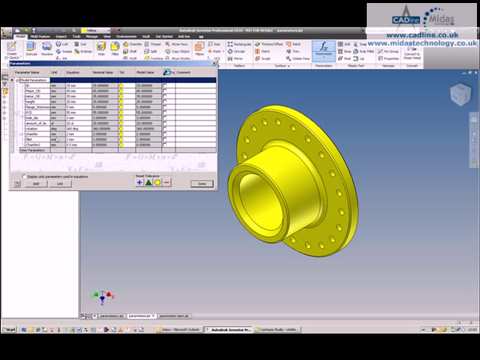
Finish the profile sketch and revolve it into a plain flanged bush body.
{"action": "left_click", "coordinate": [204, 180]}
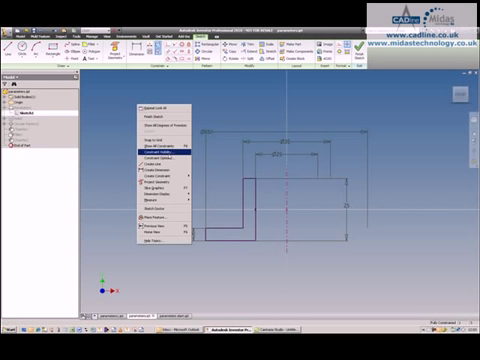
{"action": "left_click", "coordinate": [156, 196]}
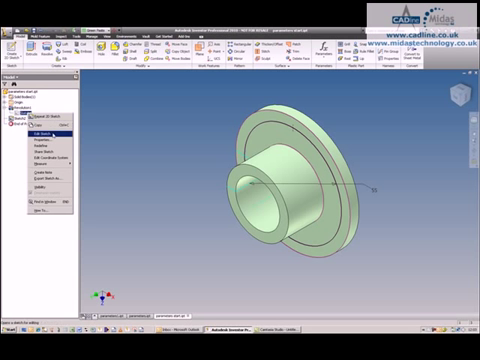
Edit the sketch and confirm a named value on a dimension so it becomes a parameter.
{"action": "left_click", "coordinate": [26, 128]}
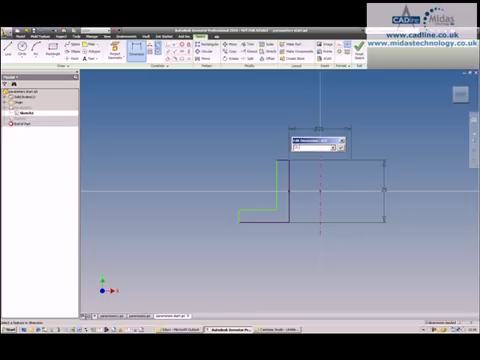
{"action": "left_click", "coordinate": [338, 148]}
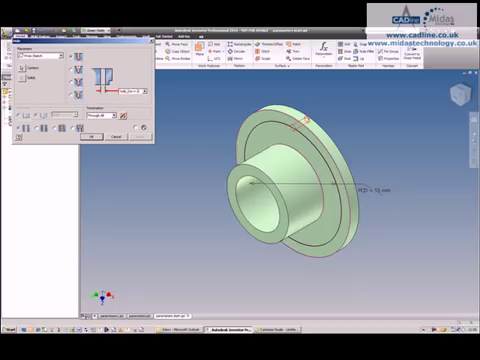
Place a hole through the flange at the pitch-circle sketch point.
{"action": "left_click", "coordinate": [100, 136]}
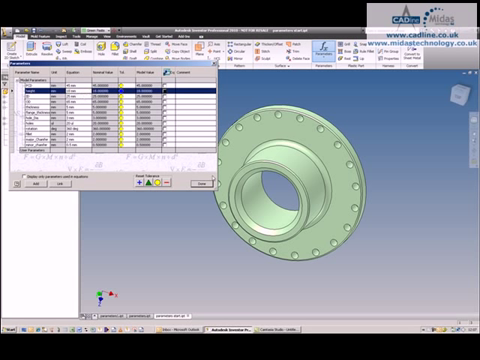
Close the Parameters table to view the resized bush, then bring the table back.
{"action": "left_click", "coordinate": [192, 180]}
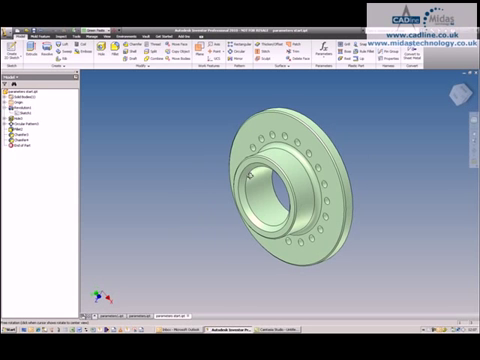
{"action": "left_click", "coordinate": [322, 48]}
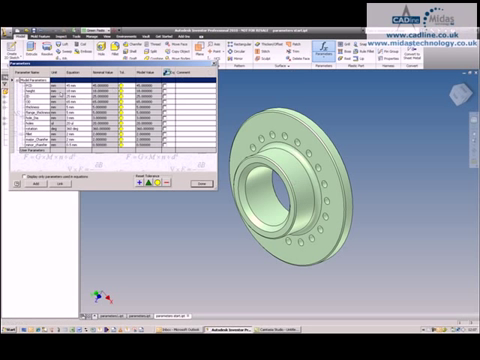